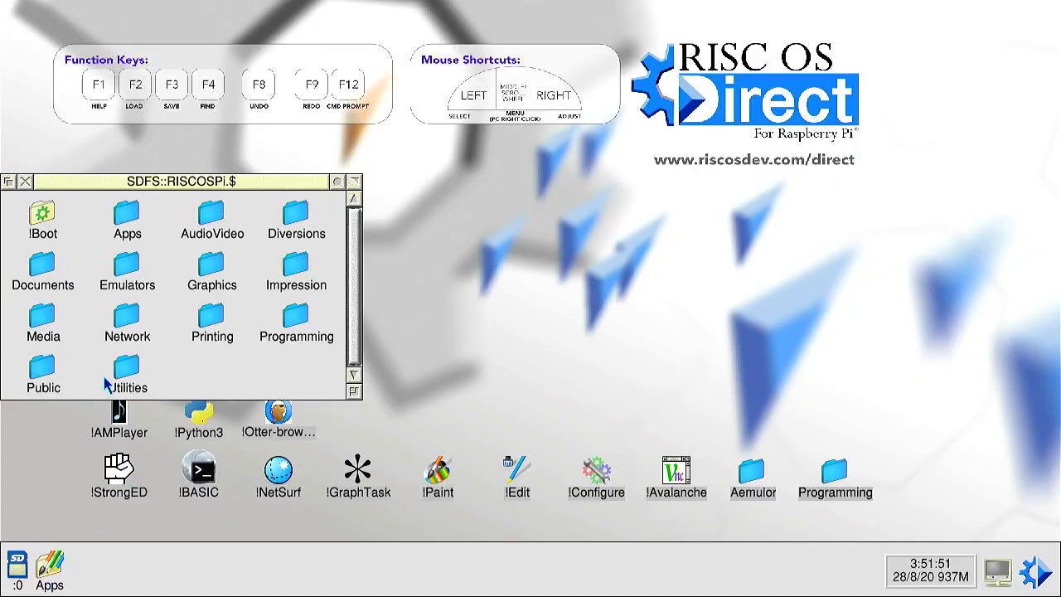
mouse_move(62, 315)
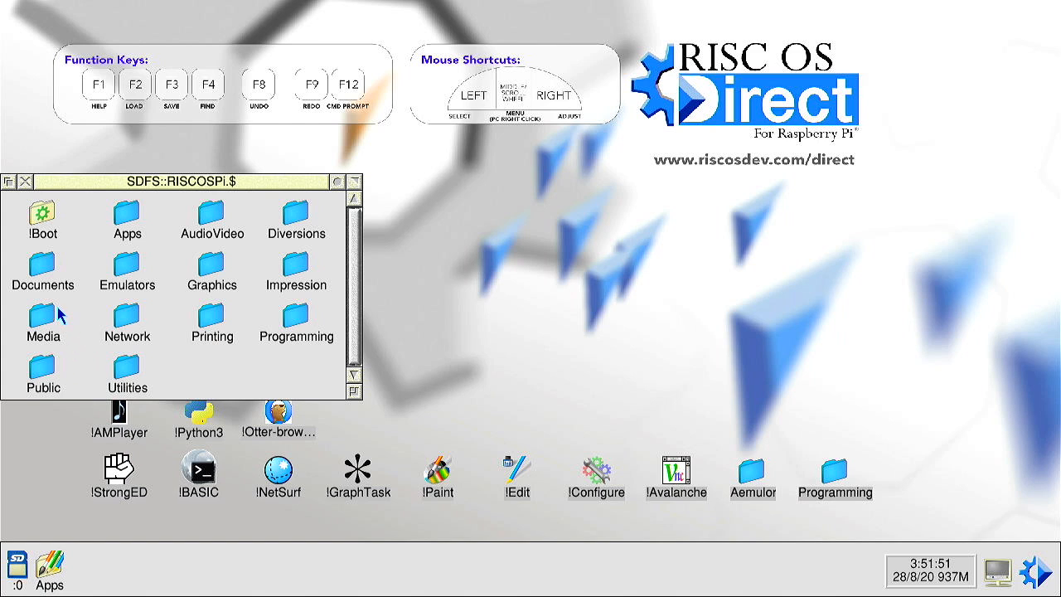
mouse_move(29, 269)
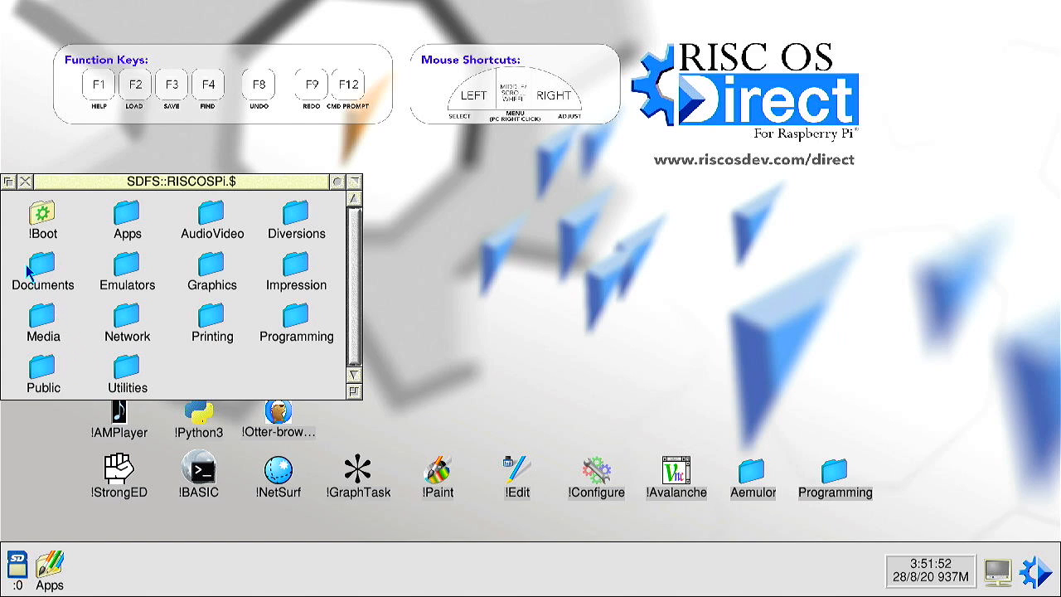
mouse_move(42, 214)
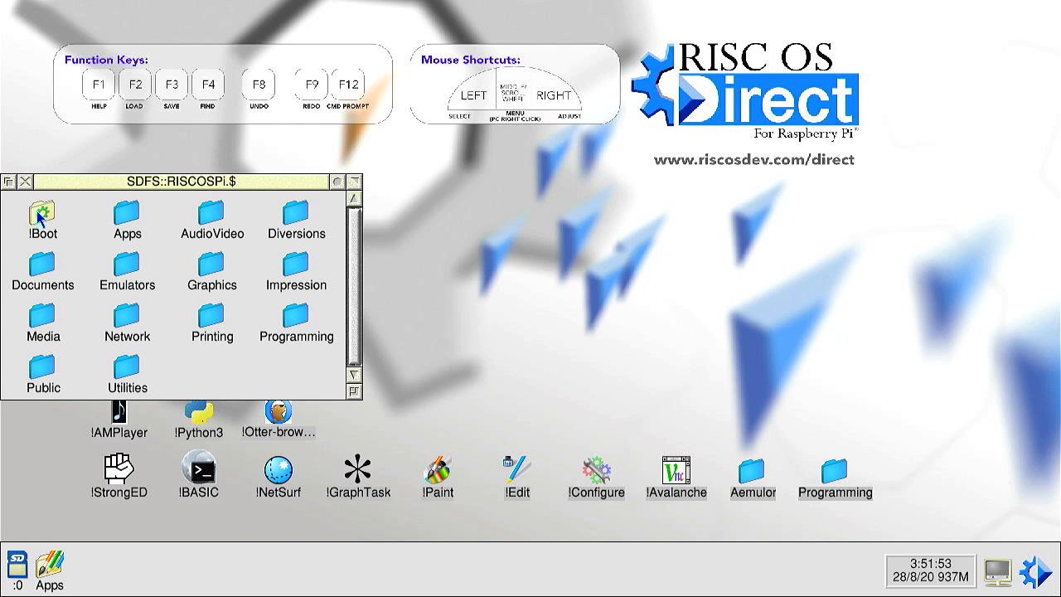